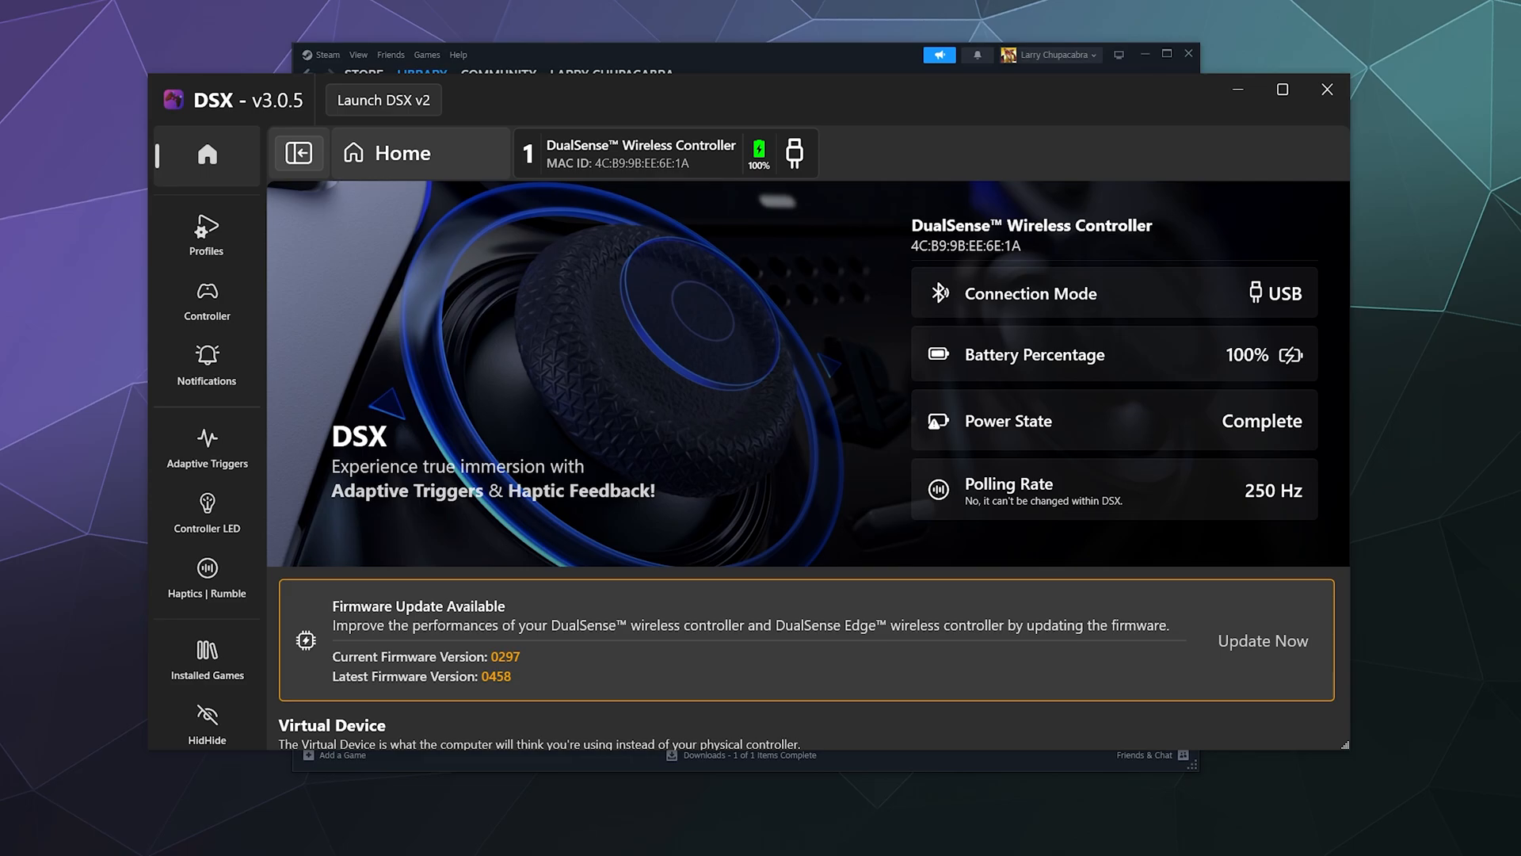
{"action": "mouse_move", "coordinate": [1328, 89]}
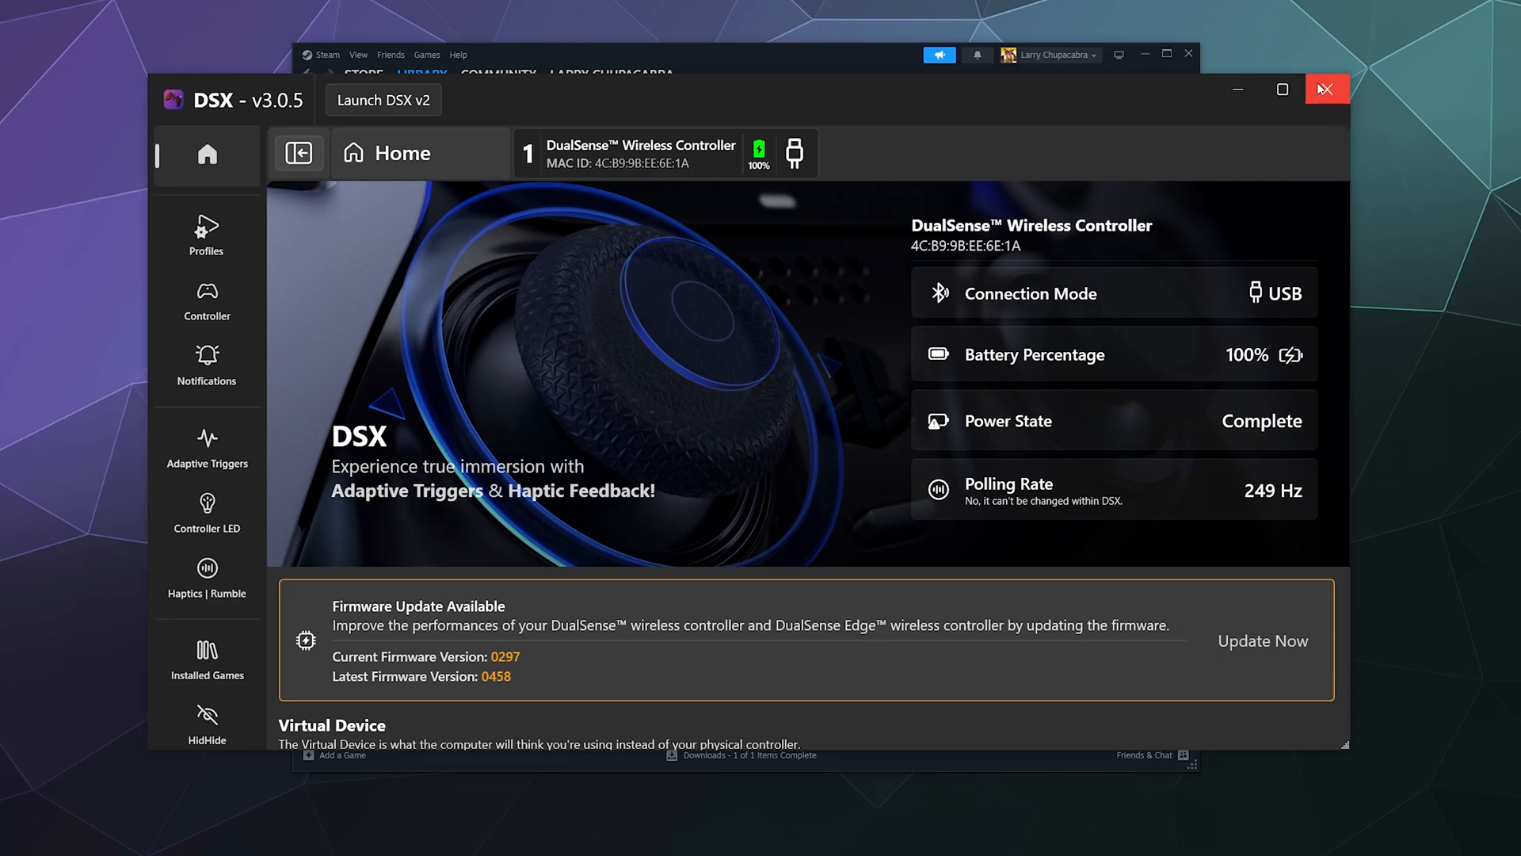
Close the DSX window so Steam shows it as no longer running.
{"action": "left_click", "coordinate": [1326, 89]}
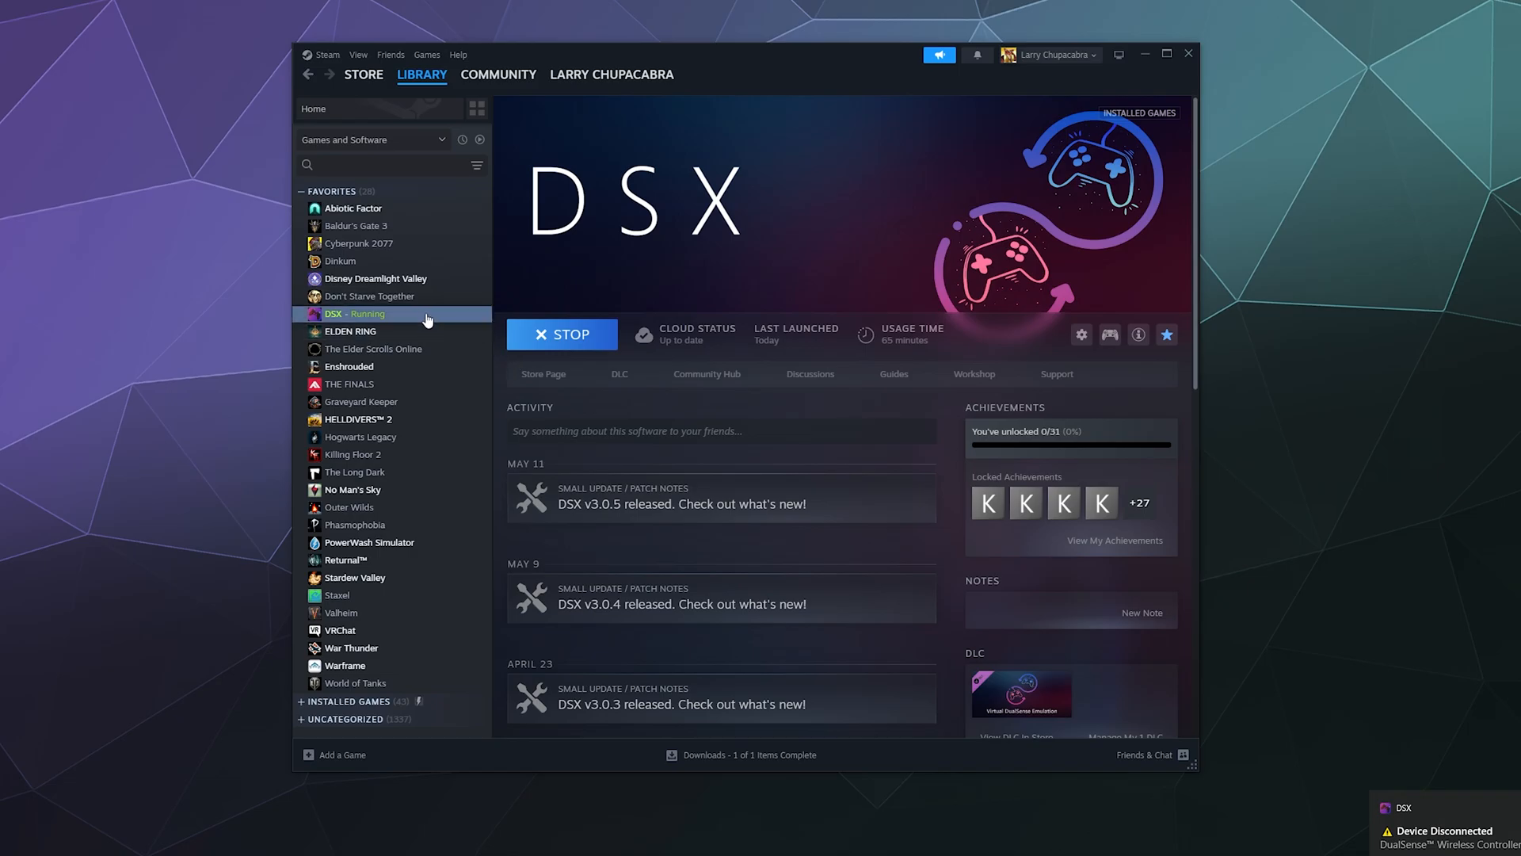
{"action": "right_click", "coordinate": [353, 313]}
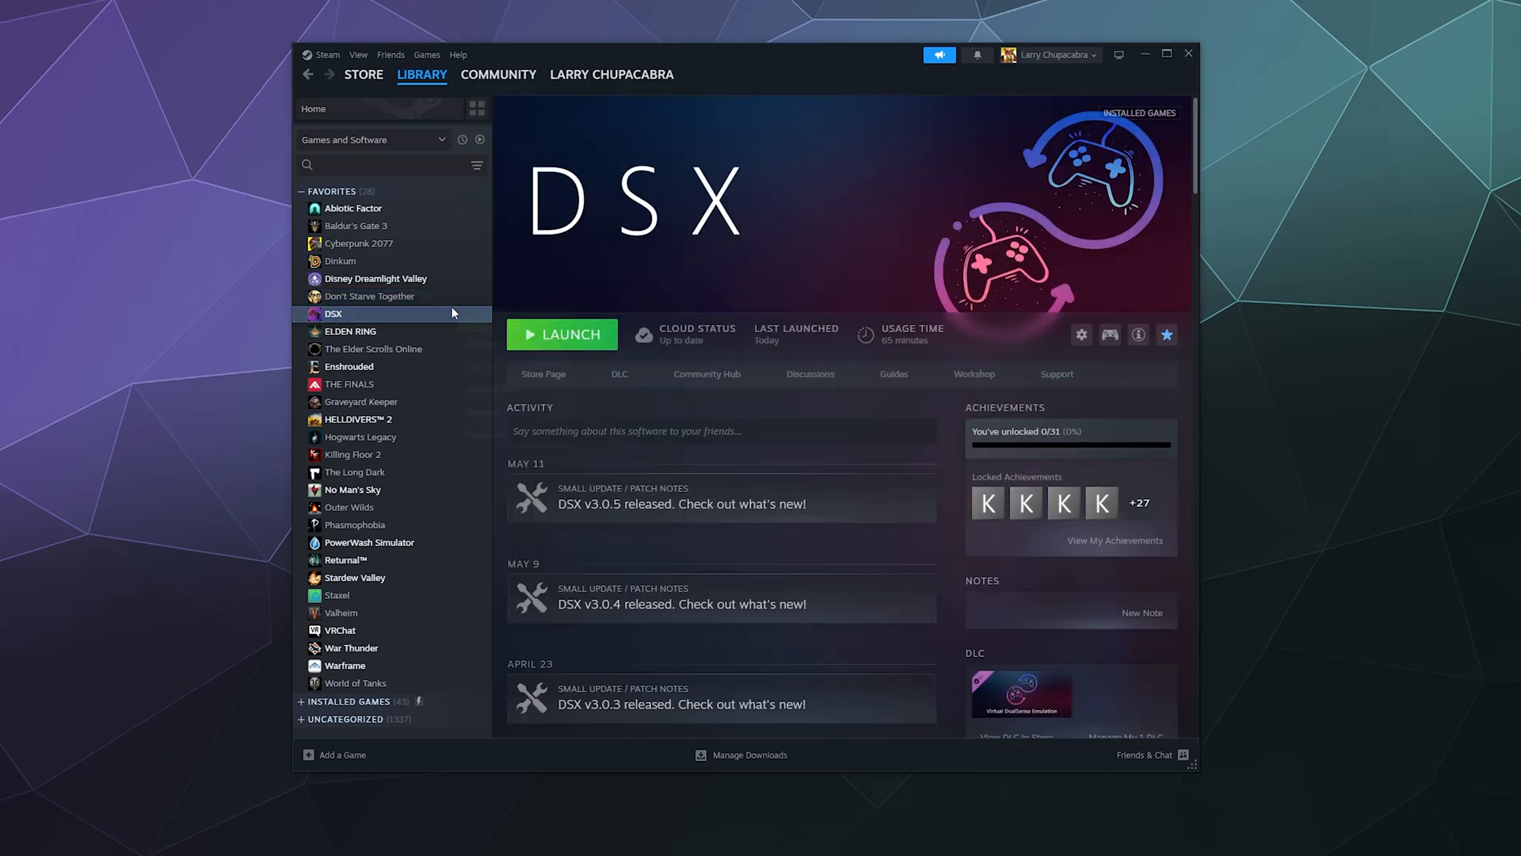
Uninstall DSX from the library list via Manage > Uninstall.
{"action": "right_click", "coordinate": [333, 313]}
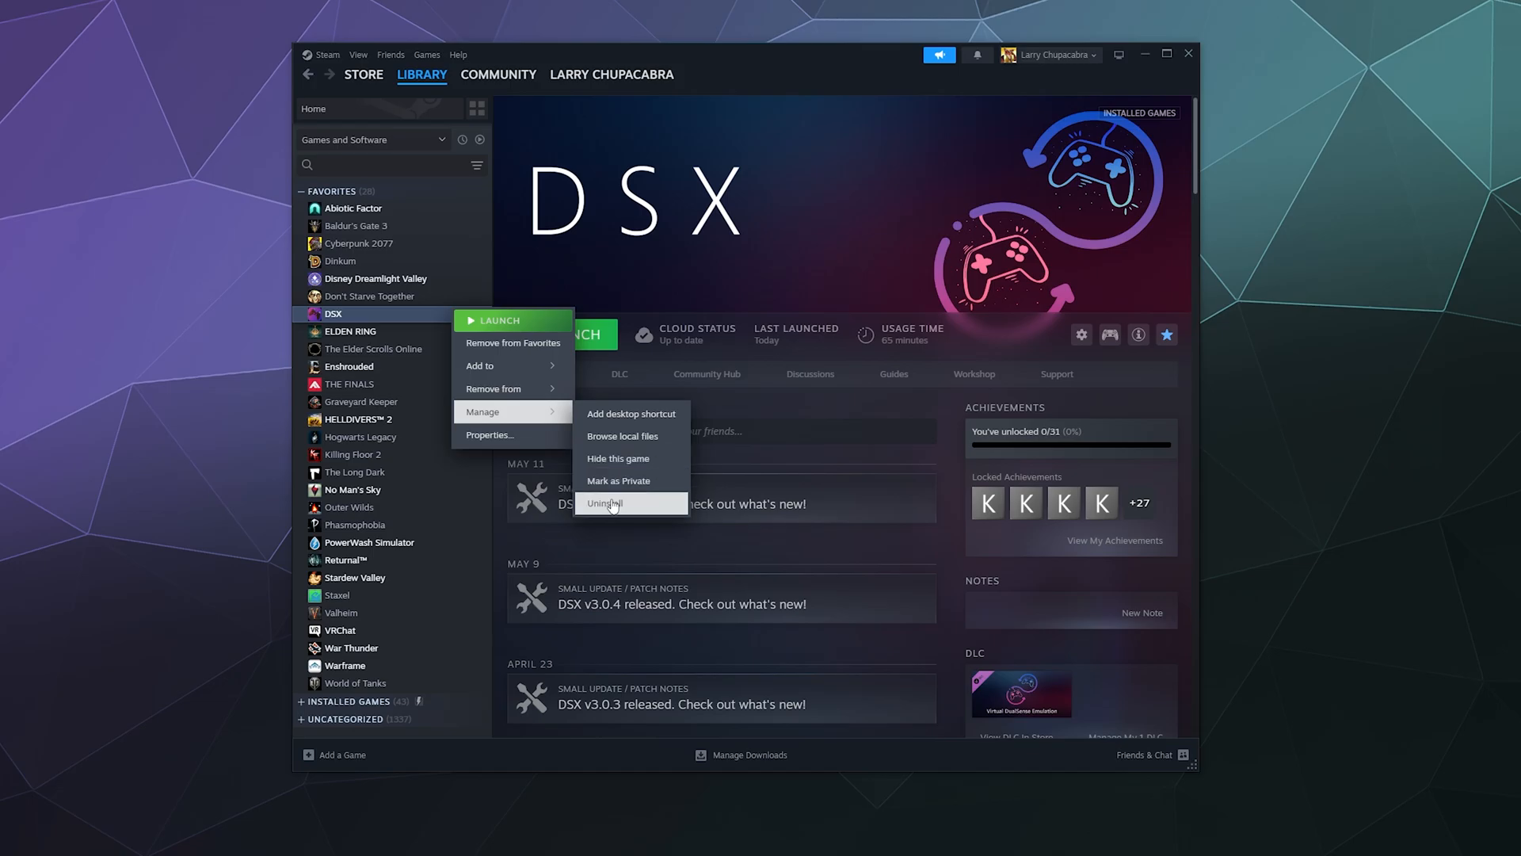
{"action": "left_click", "coordinate": [602, 503]}
{"action": "type", "text": "nef"}
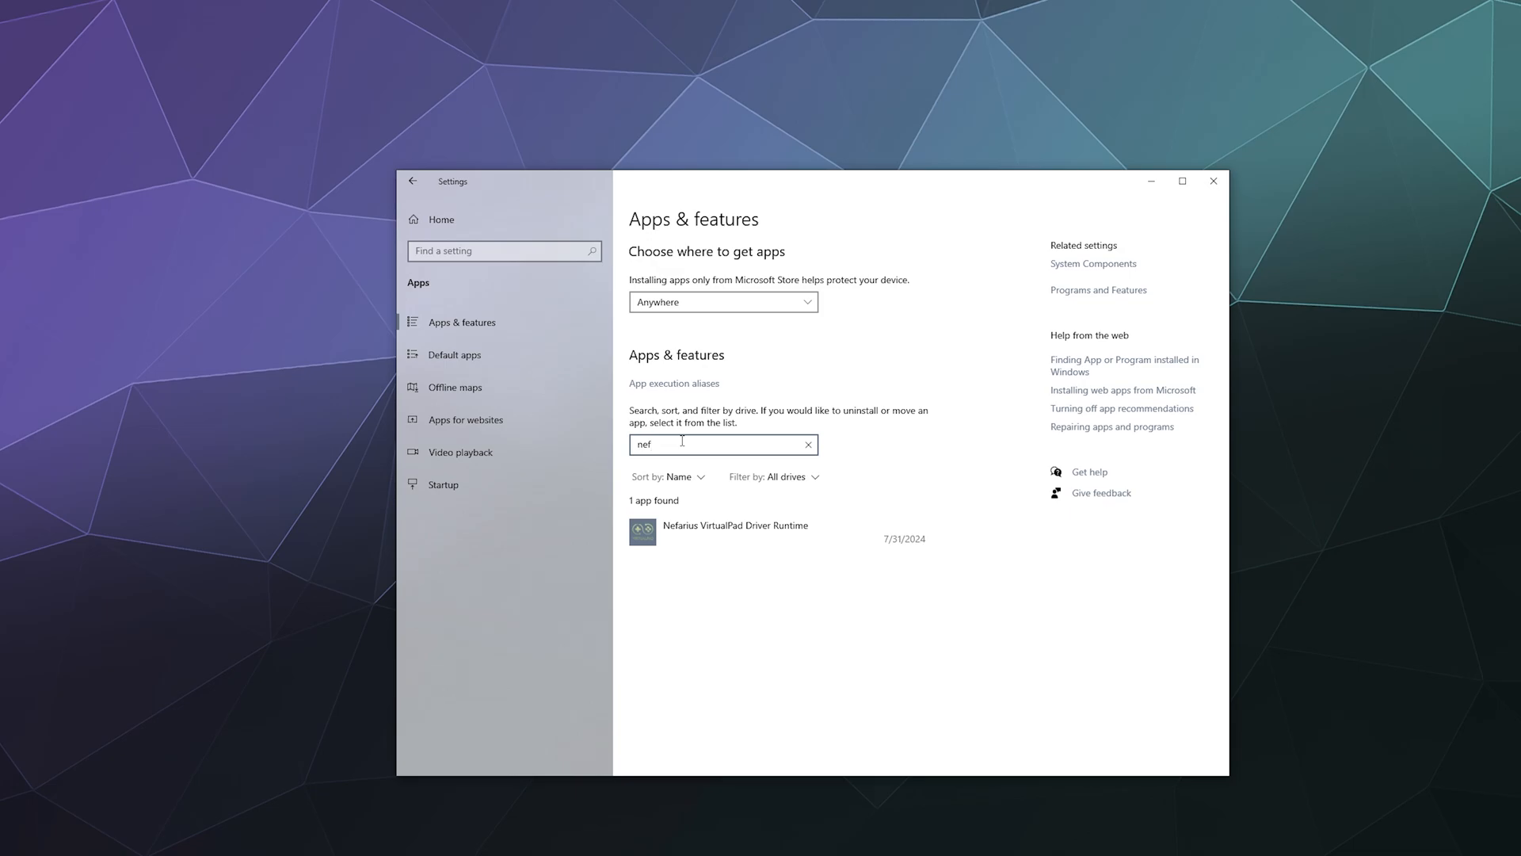
{"action": "mouse_move", "coordinate": [667, 454]}
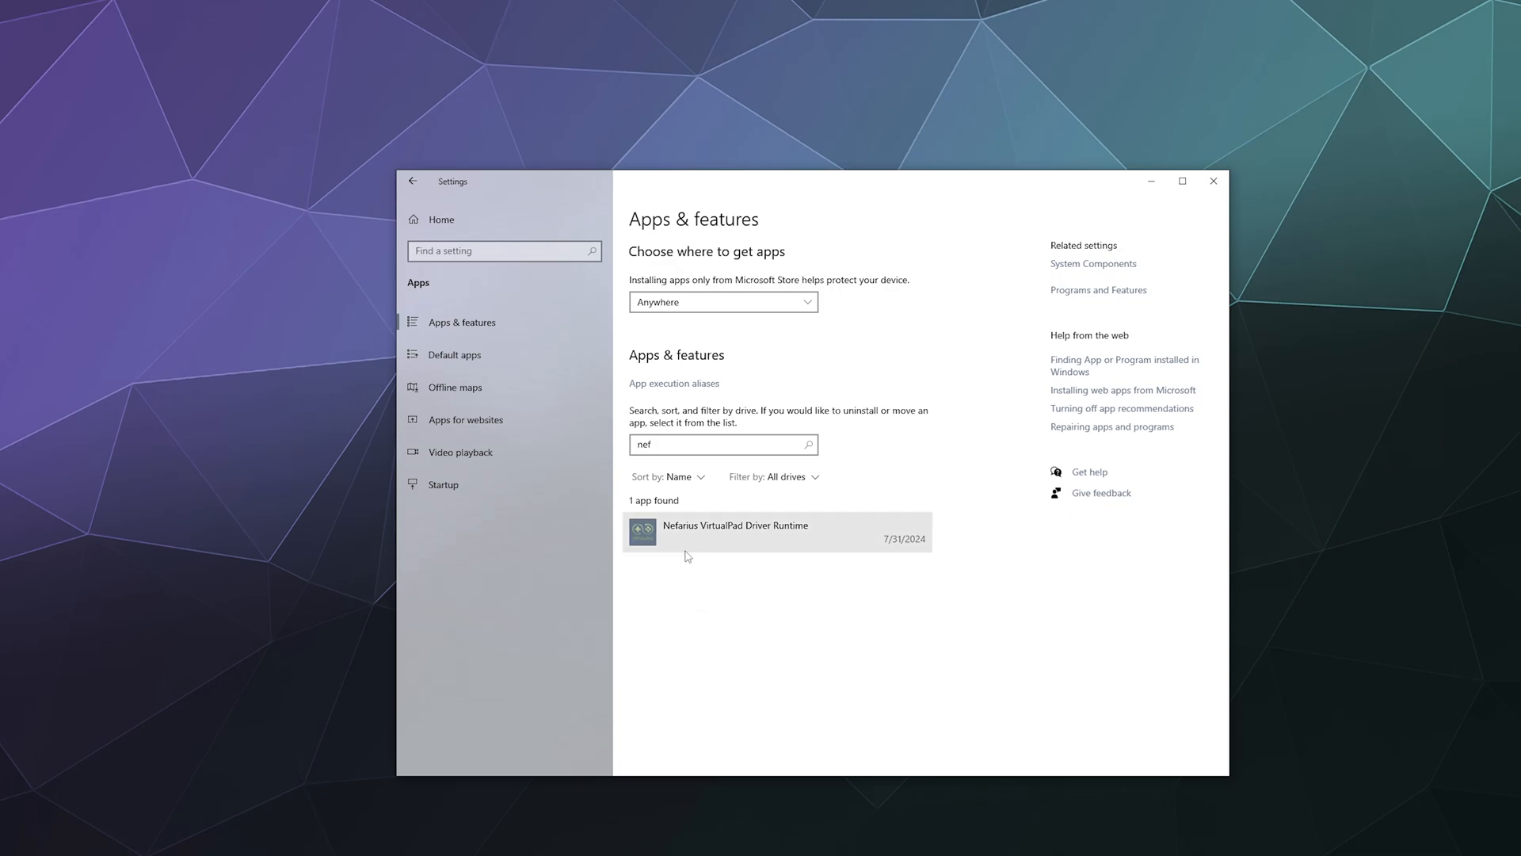
Remove Nefarius VirtualPad Driver Runtime so the app search finds nothing.
{"action": "left_click", "coordinate": [776, 533]}
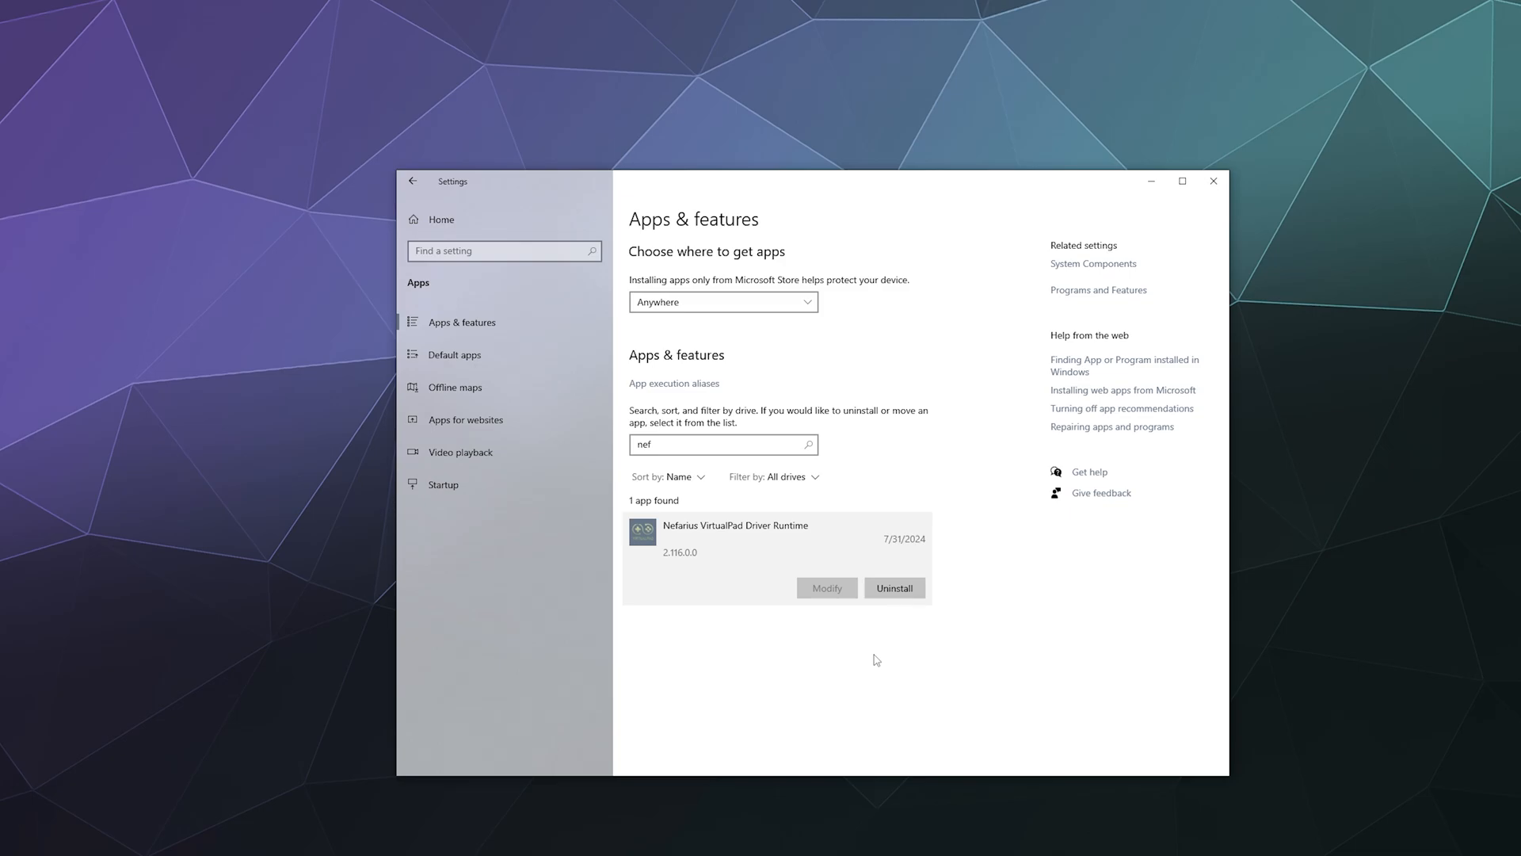
{"action": "left_click", "coordinate": [894, 587]}
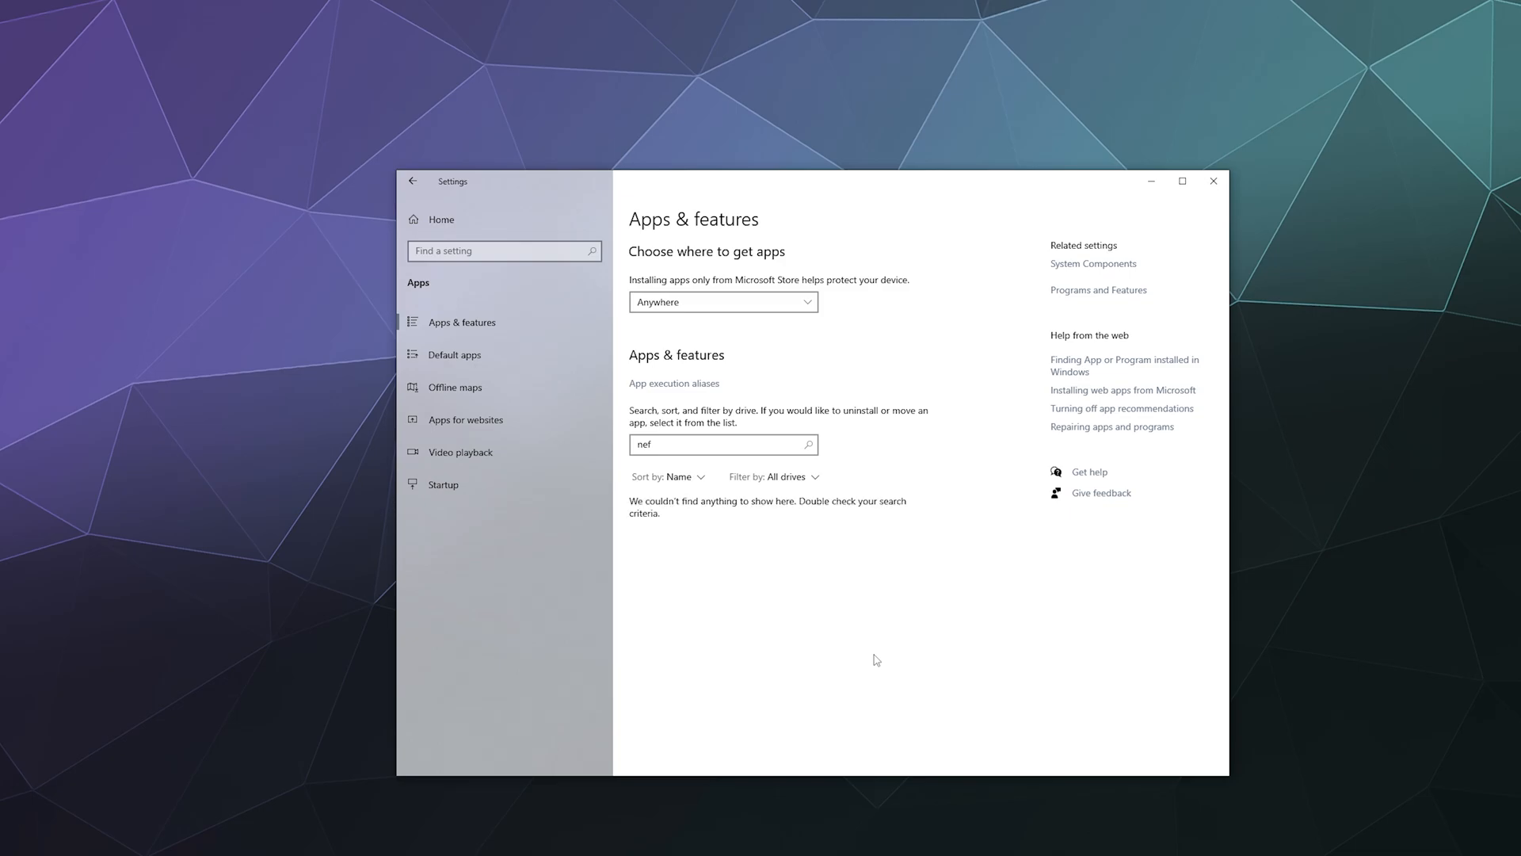